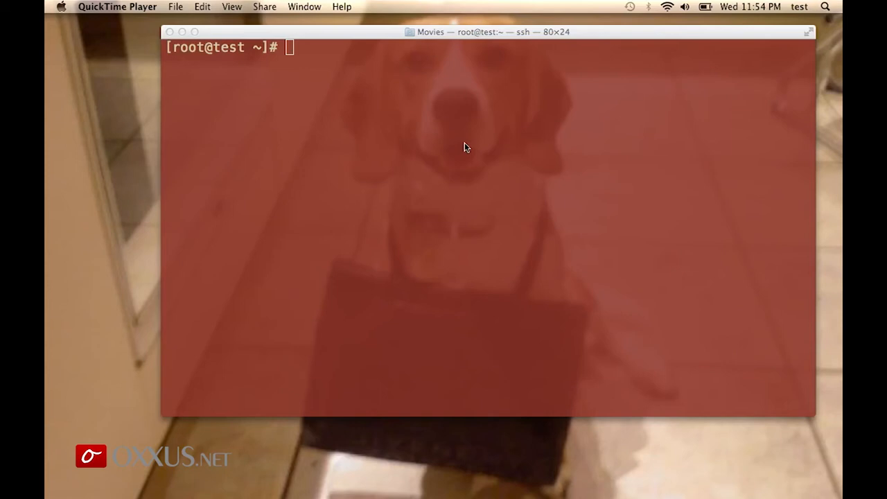
{"action": "mouse_move", "coordinate": [366, 113]}
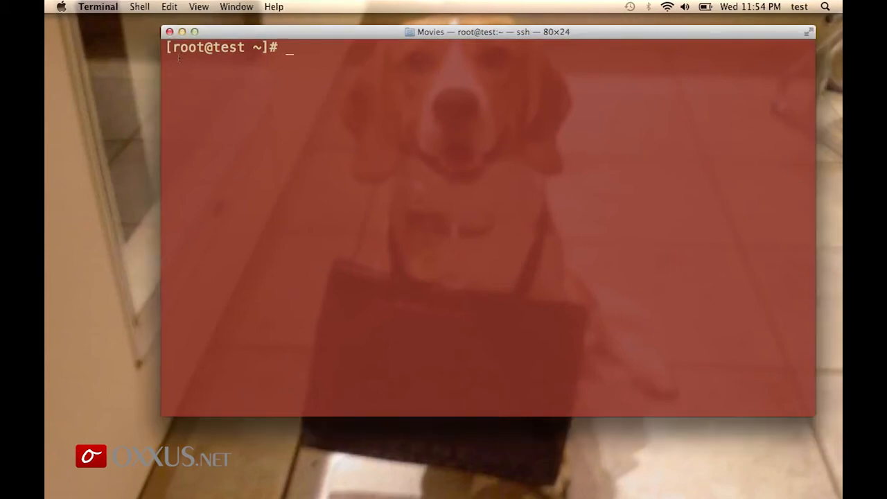
{"action": "mouse_move", "coordinate": [427, 66]}
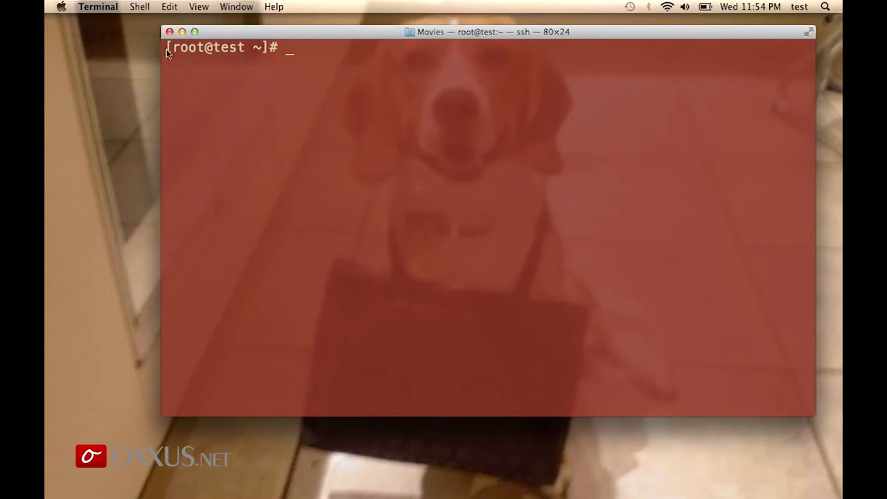
{"action": "mouse_move", "coordinate": [762, 124]}
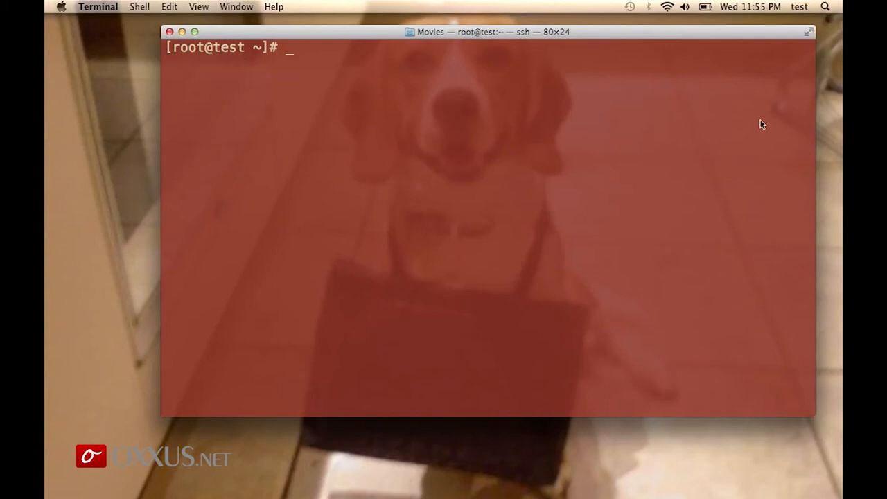
- Start the Webmin service with 'service webmin start' in Terminal
{"action": "type", "text": "service"}
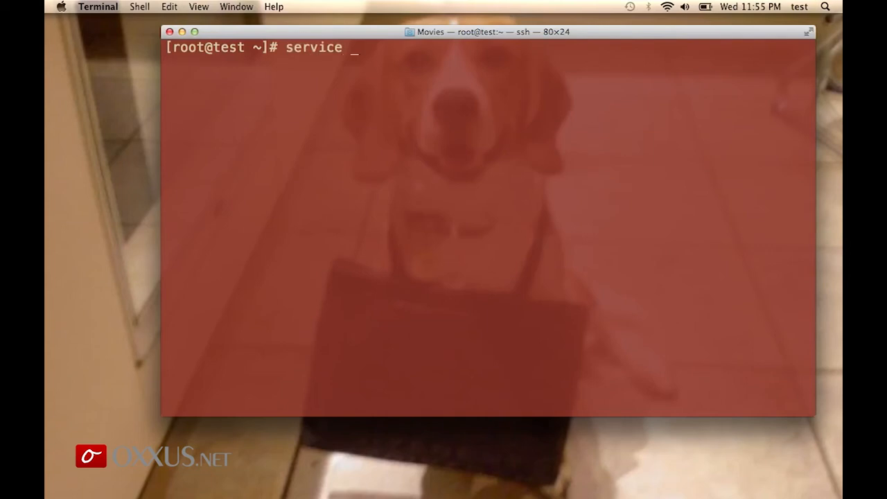
{"action": "type", "text": "webmin start"}
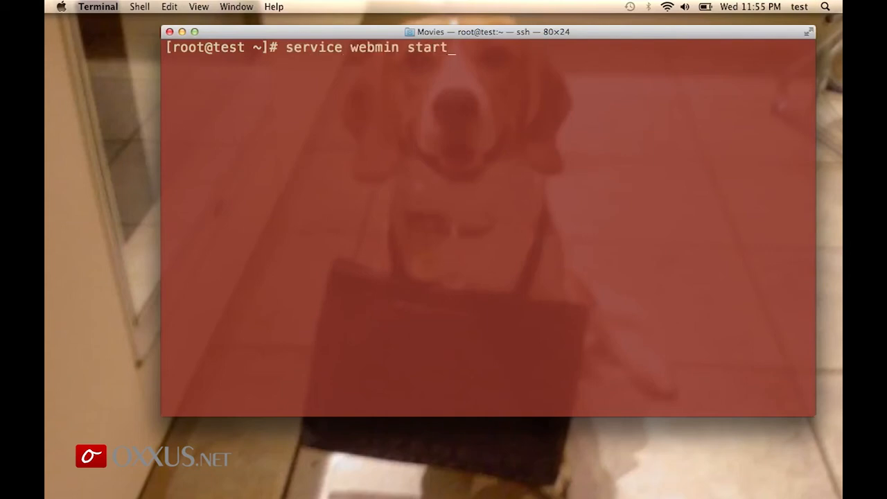
{"action": "key", "text": "Return"}
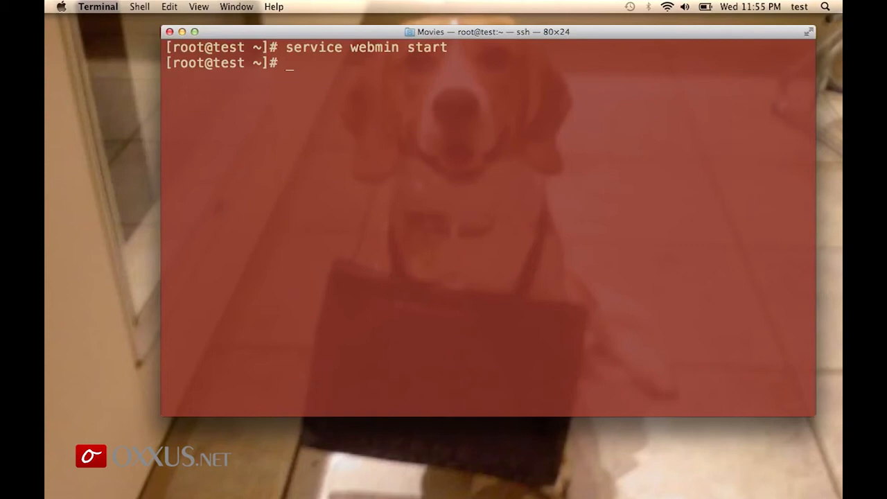
- Run ifconfig and select the venet0:0 address 63.247.92.205
{"action": "type", "text": "ifconfig"}
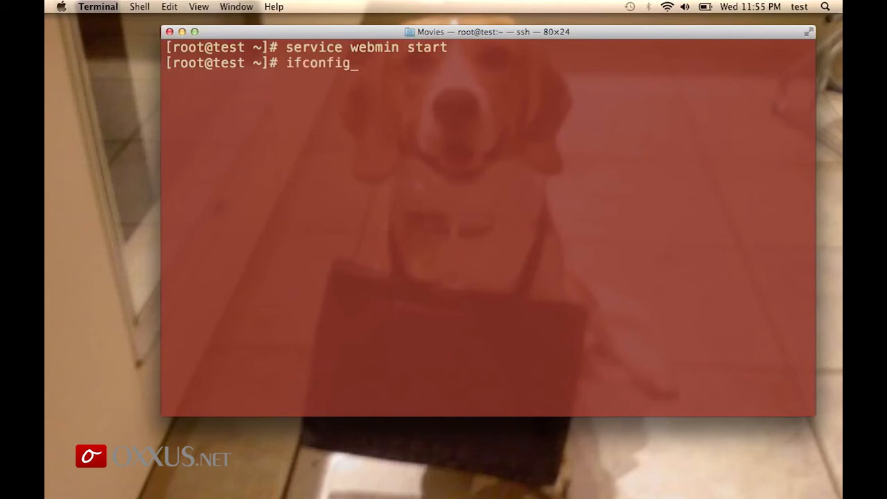
{"action": "key", "text": "Return"}
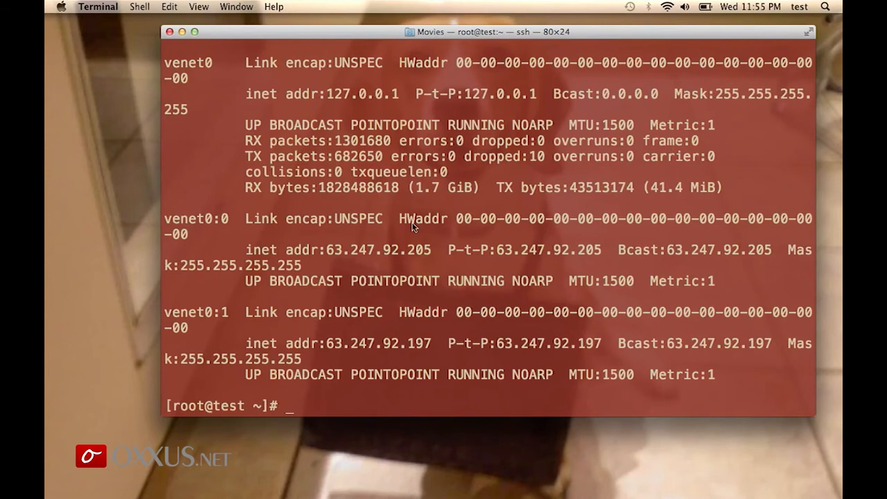
{"action": "double_click", "coordinate": [378, 249]}
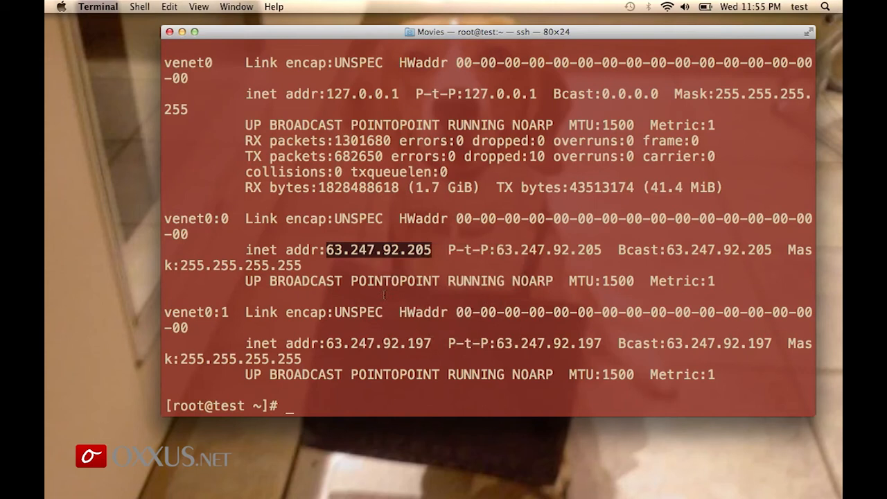
{"action": "mouse_move", "coordinate": [261, 475]}
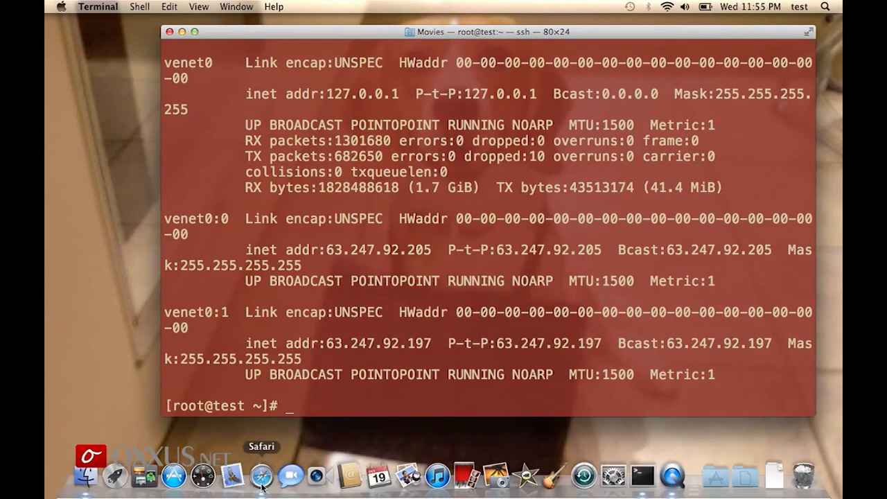
- Open 63.247.92.205:10000 in Safari to reach the Webmin login page
{"action": "left_click", "coordinate": [261, 474]}
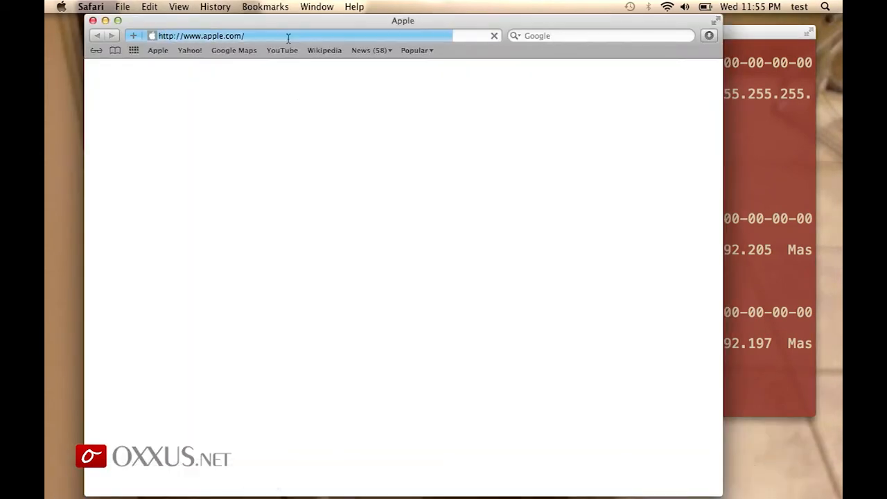
{"action": "type", "text": "63.247.92.205:1"}
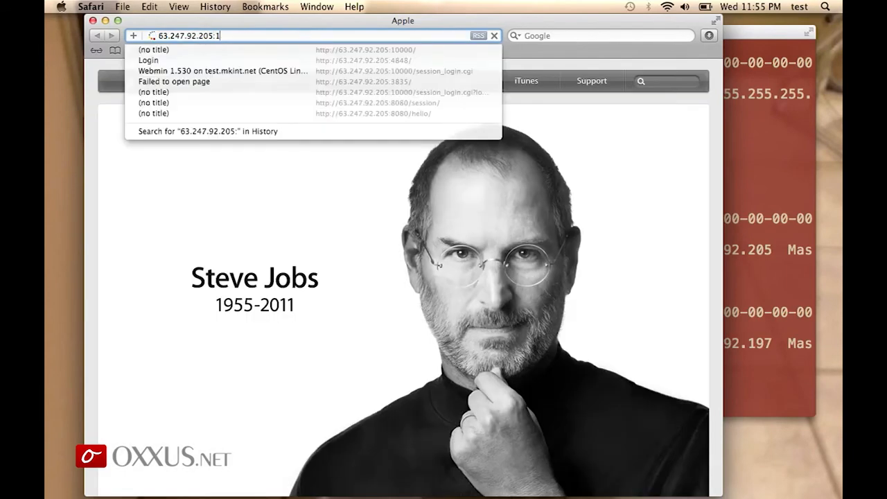
{"action": "left_click", "coordinate": [365, 49]}
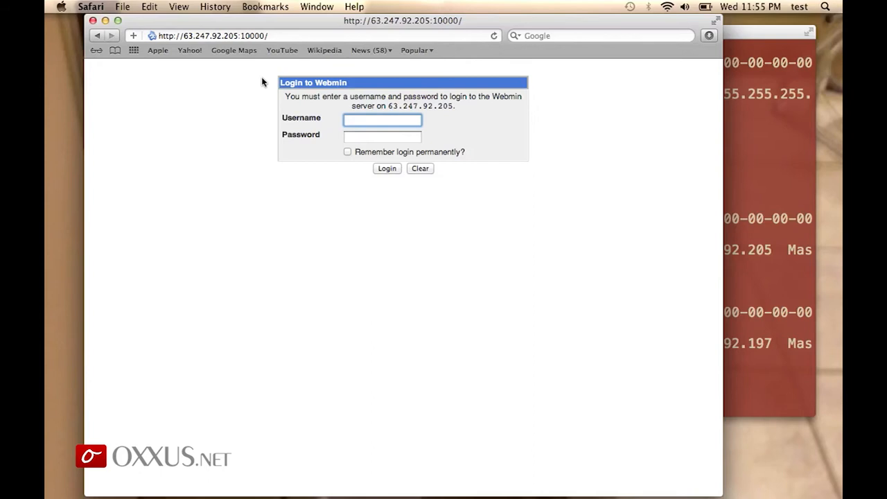
{"action": "mouse_move", "coordinate": [397, 132]}
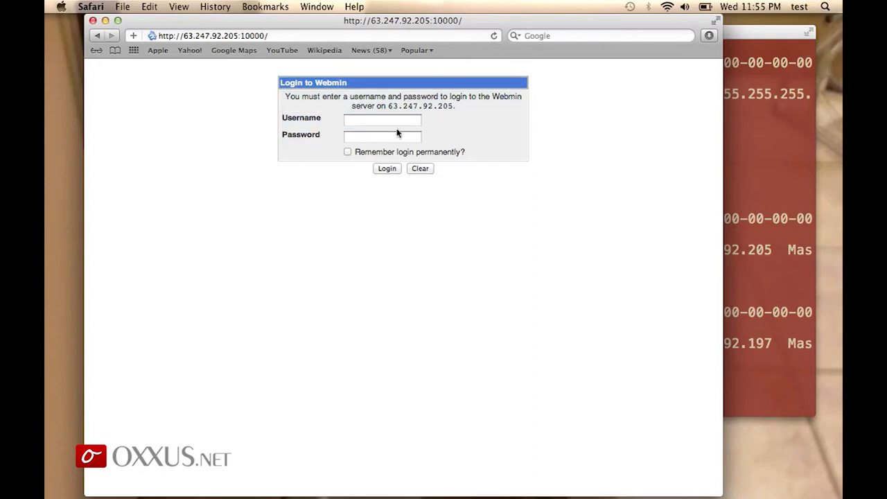
- Log in to Webmin as root with the password
{"action": "type", "text": "root"}
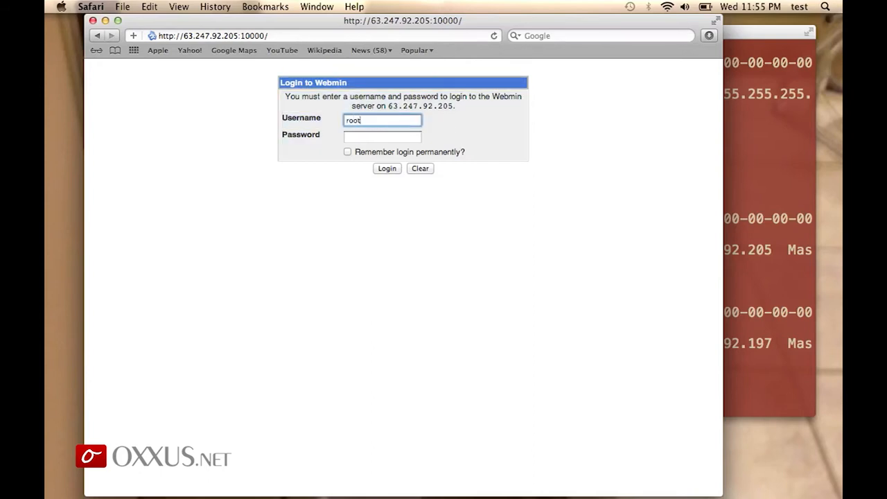
{"action": "left_click", "coordinate": [381, 136]}
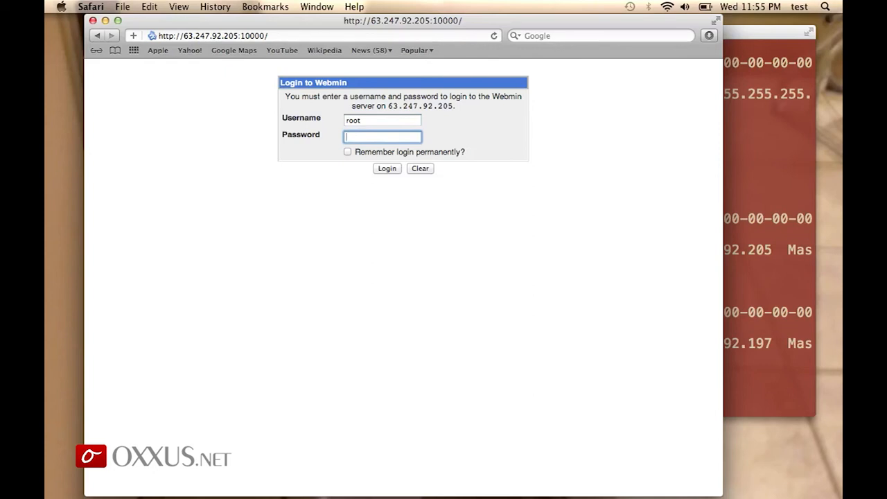
{"action": "type", "text": "•••••"}
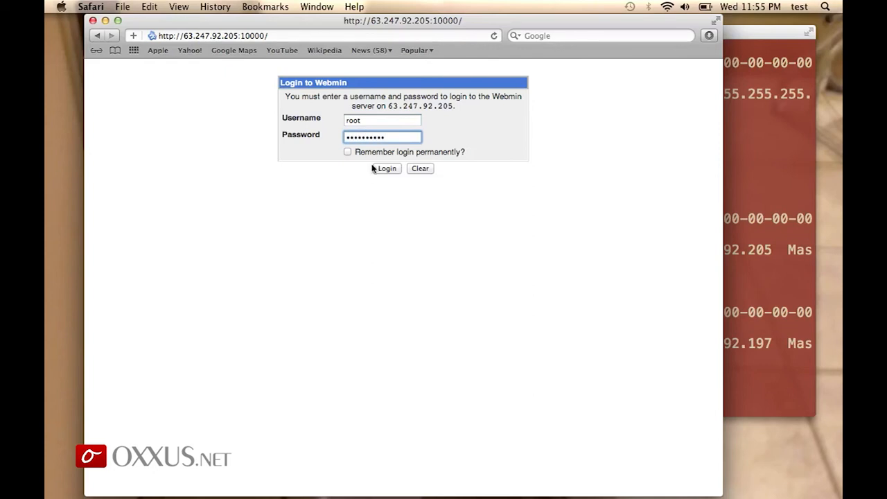
{"action": "left_click", "coordinate": [386, 168]}
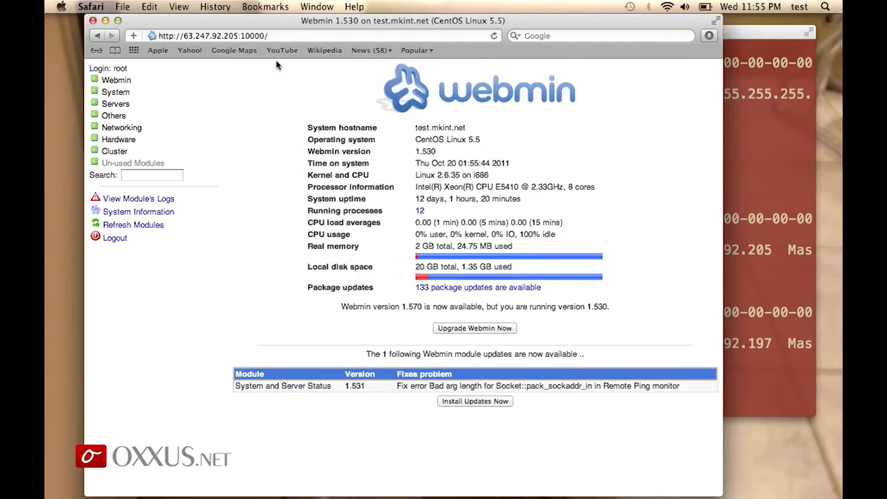
{"action": "mouse_move", "coordinate": [277, 182]}
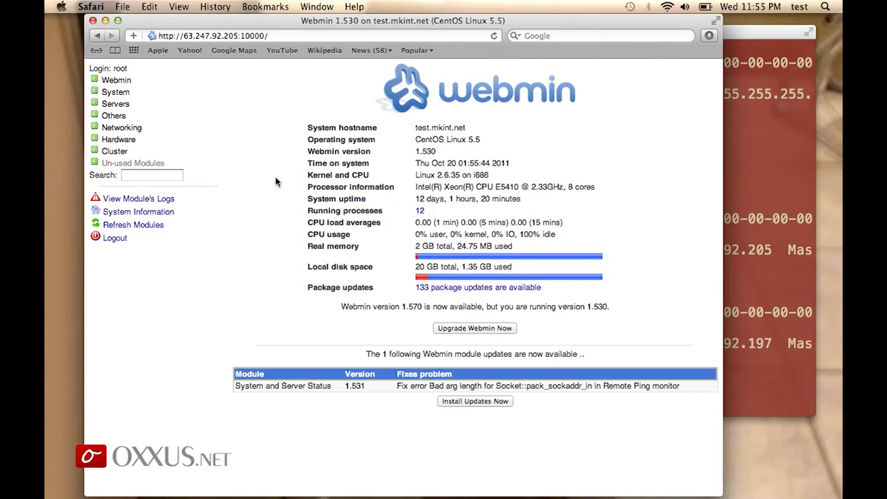
{"action": "mouse_move", "coordinate": [305, 132]}
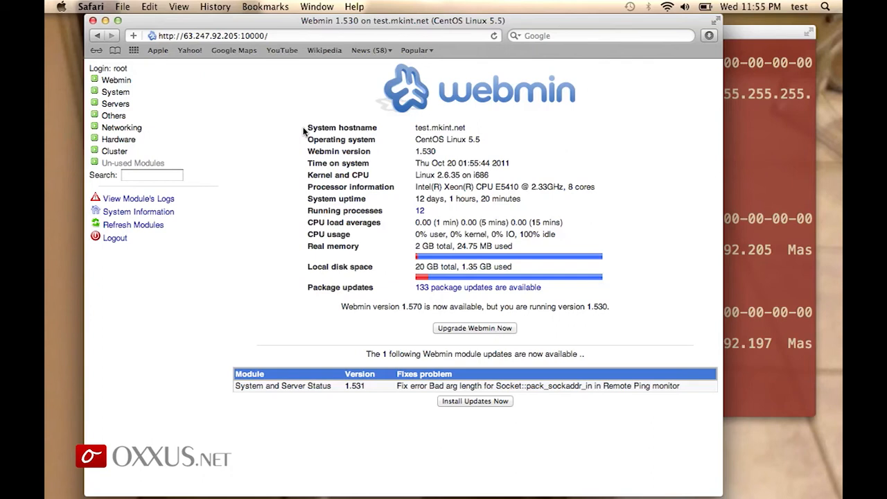
{"action": "mouse_move", "coordinate": [419, 127]}
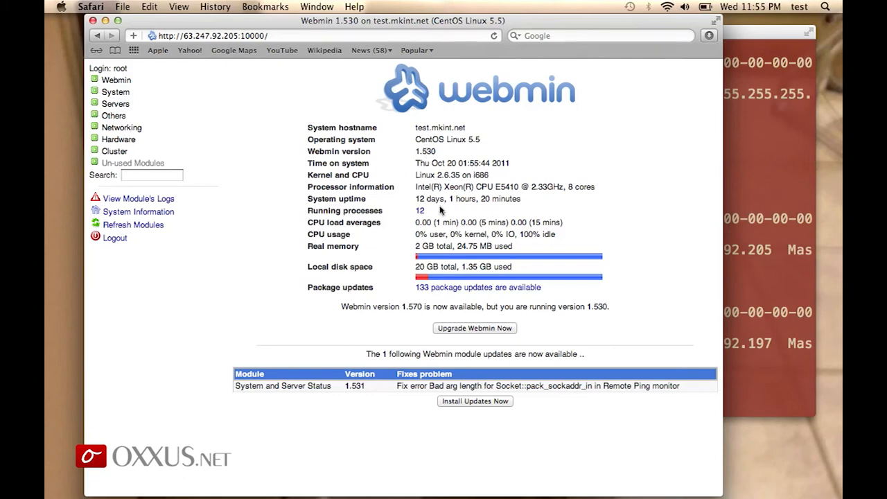
{"action": "mouse_move", "coordinate": [459, 213]}
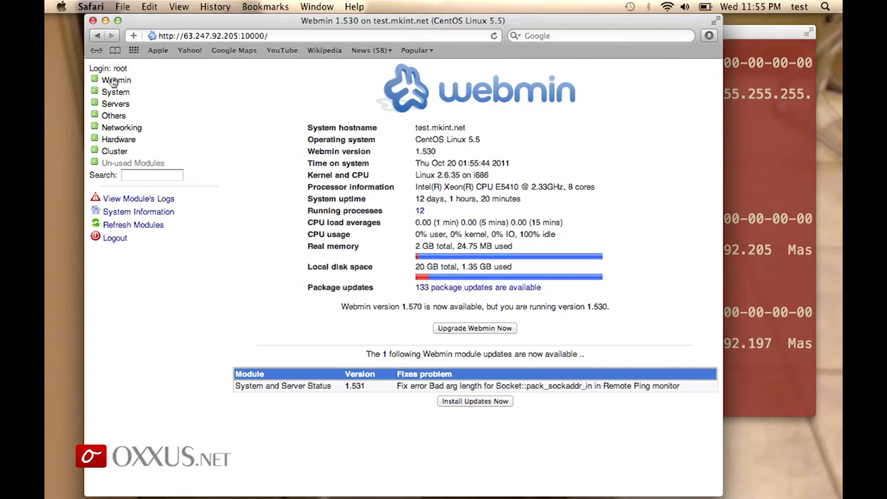
{"action": "mouse_move", "coordinate": [115, 91]}
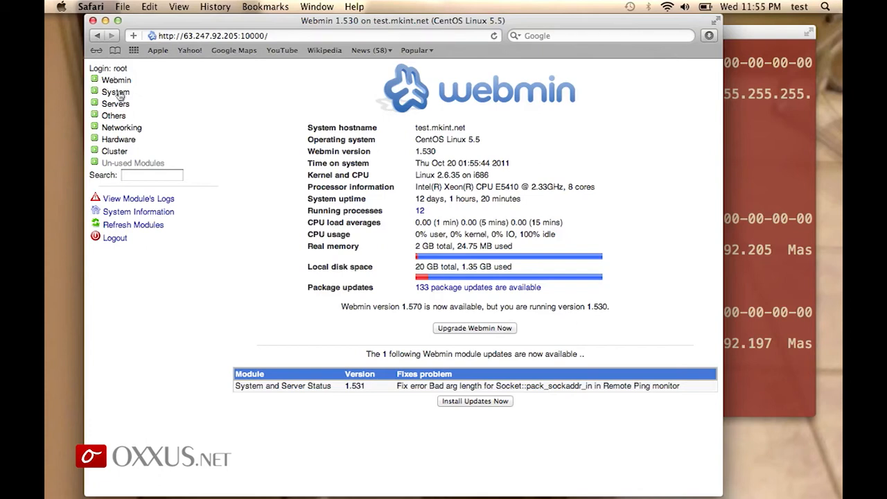
- Open System > Bootup and Shutdown and scroll through the boot actions list
{"action": "left_click", "coordinate": [116, 91]}
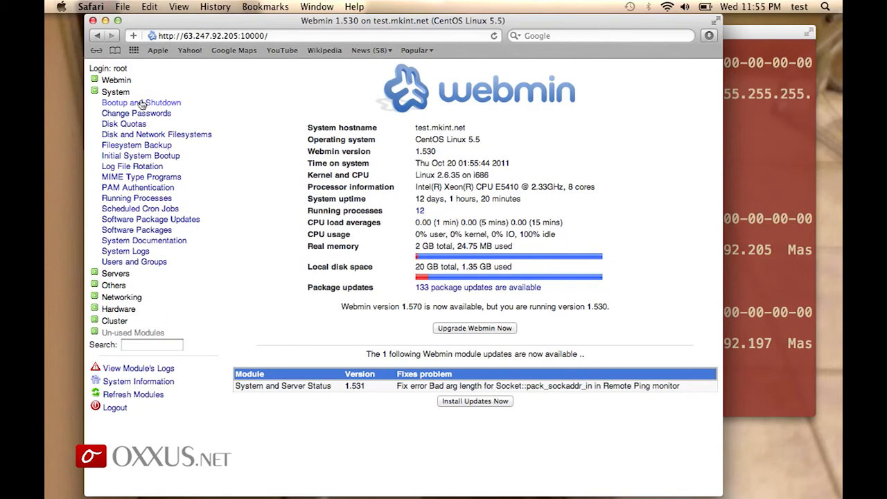
{"action": "left_click", "coordinate": [141, 103]}
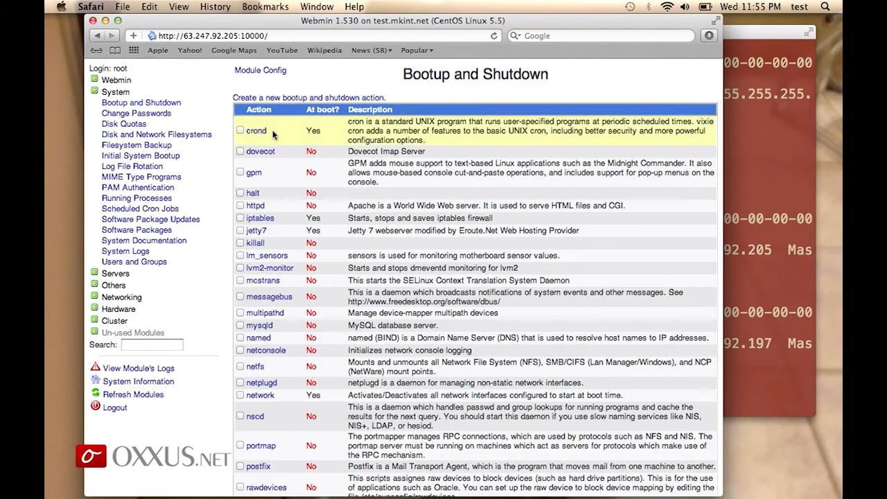
{"action": "mouse_move", "coordinate": [271, 230]}
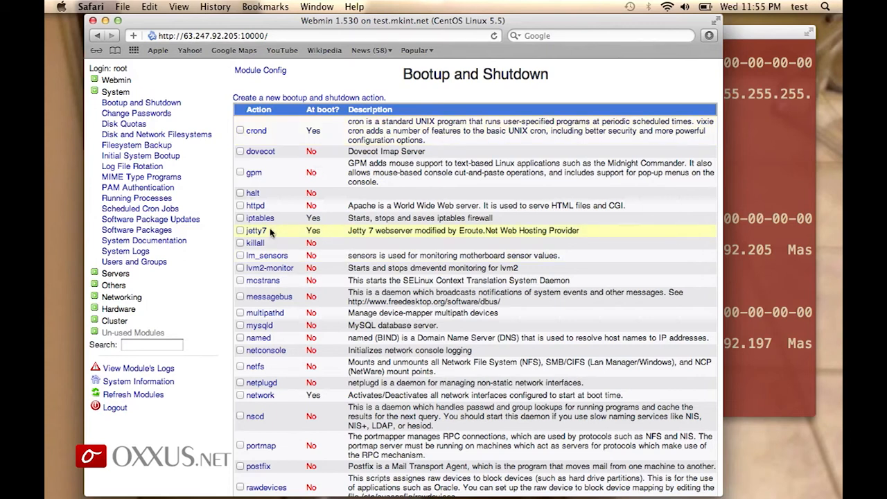
{"action": "mouse_move", "coordinate": [258, 172]}
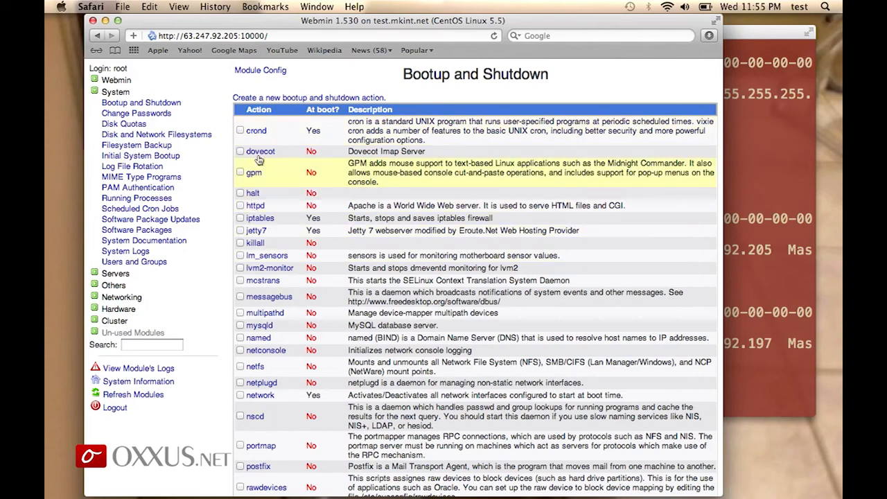
{"action": "scroll", "scroll_direction": "down", "scroll_amount": 3}
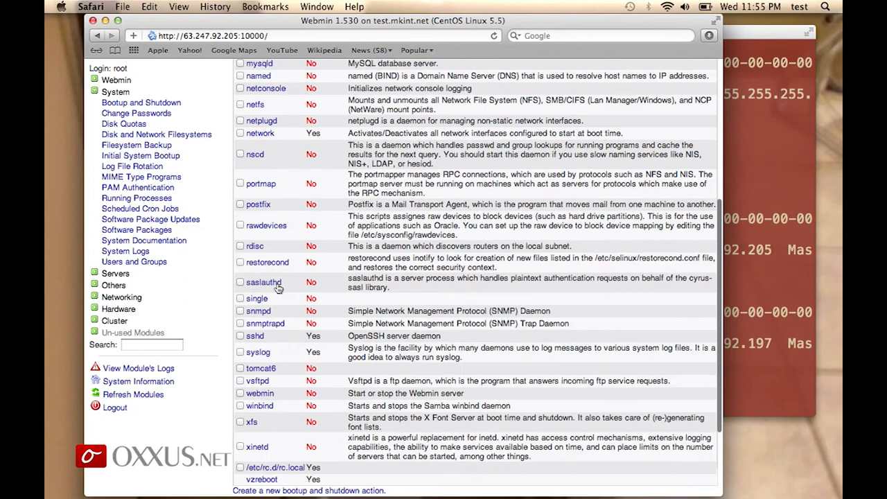
{"action": "scroll", "scroll_direction": "up", "scroll_amount": 3}
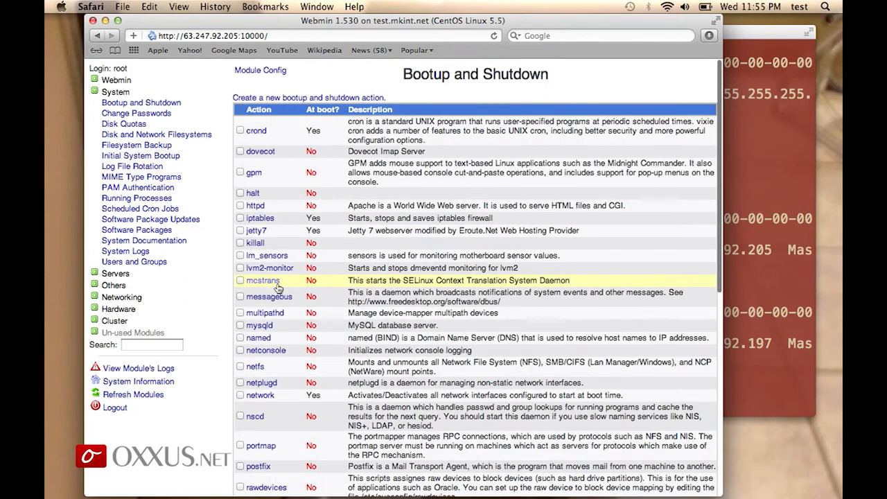
{"action": "mouse_move", "coordinate": [156, 116]}
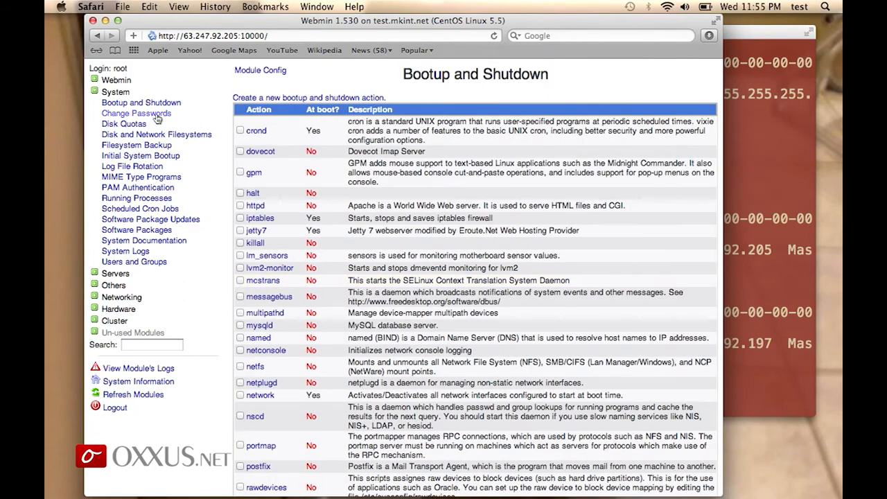
- View Change Passwords, then Running Processes, then Scheduled Cron Jobs under System
{"action": "left_click", "coordinate": [136, 113]}
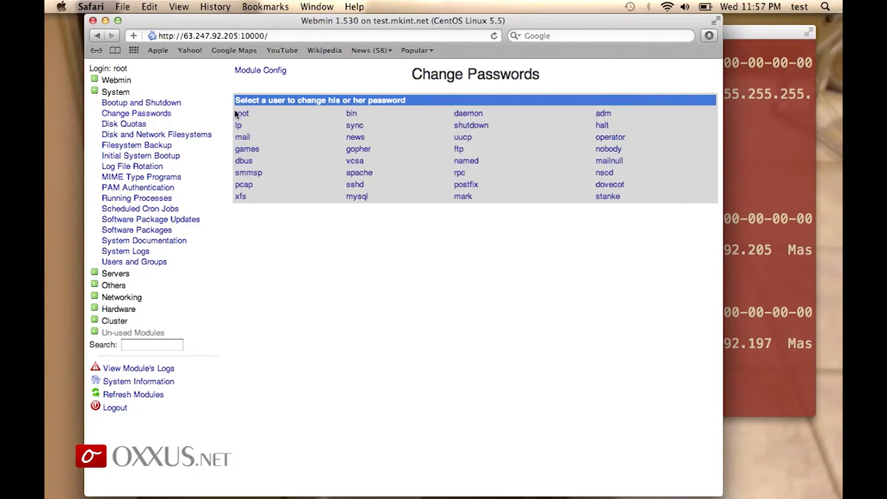
{"action": "mouse_move", "coordinate": [336, 215]}
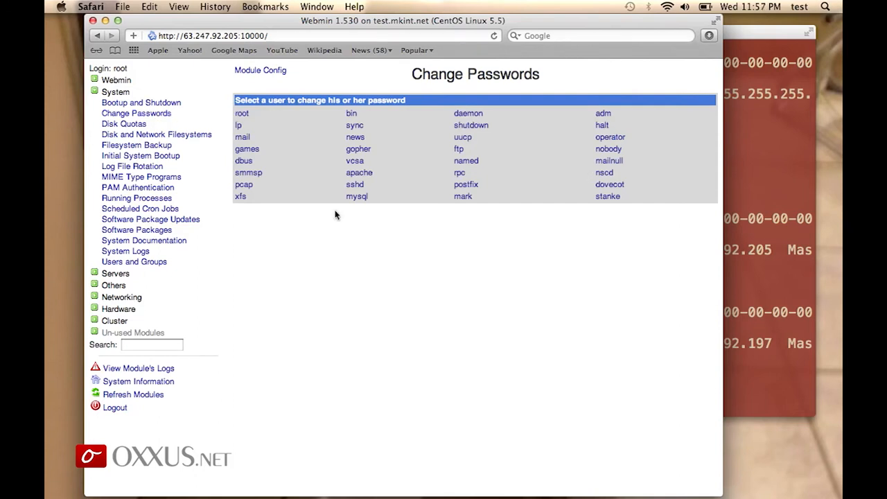
{"action": "mouse_move", "coordinate": [143, 144]}
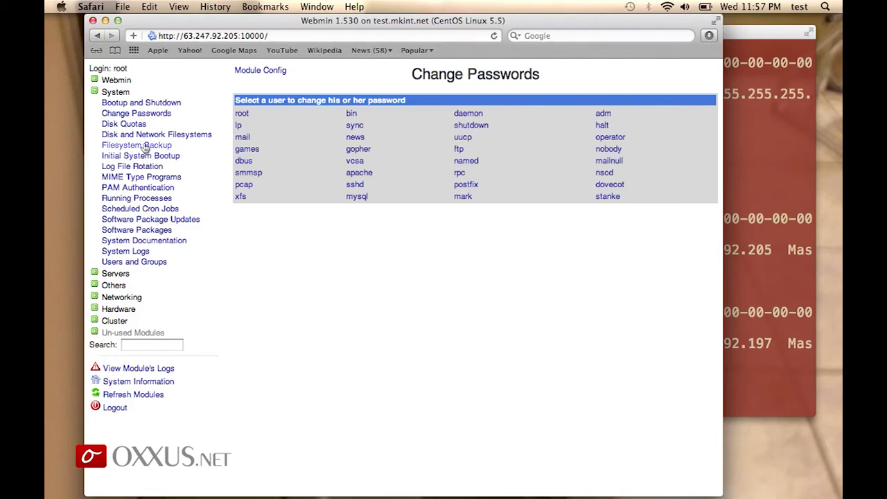
{"action": "mouse_move", "coordinate": [147, 199]}
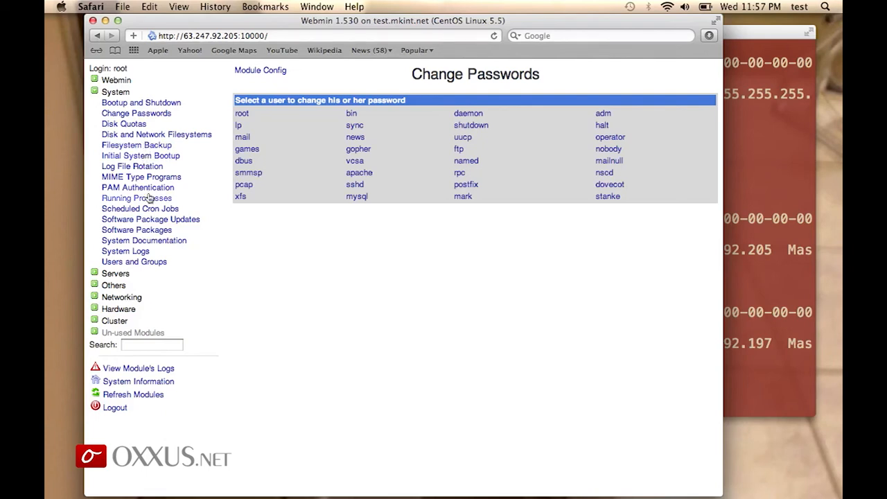
{"action": "left_click", "coordinate": [136, 197]}
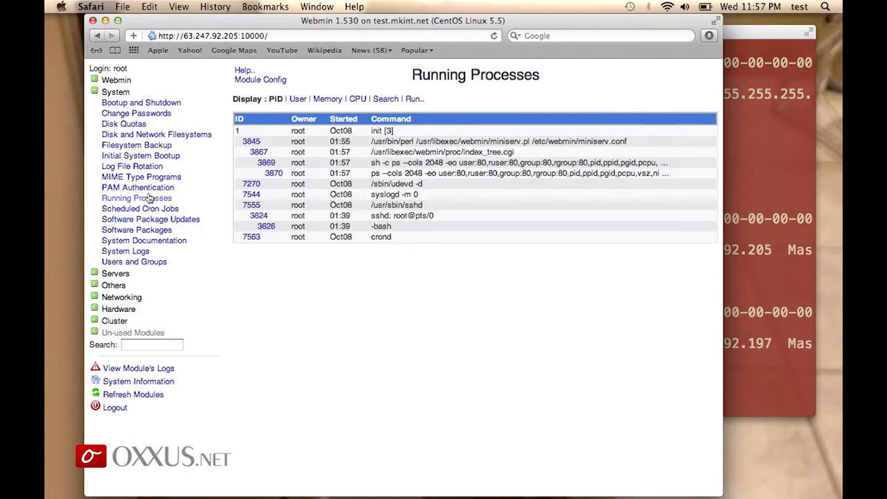
{"action": "mouse_move", "coordinate": [146, 220]}
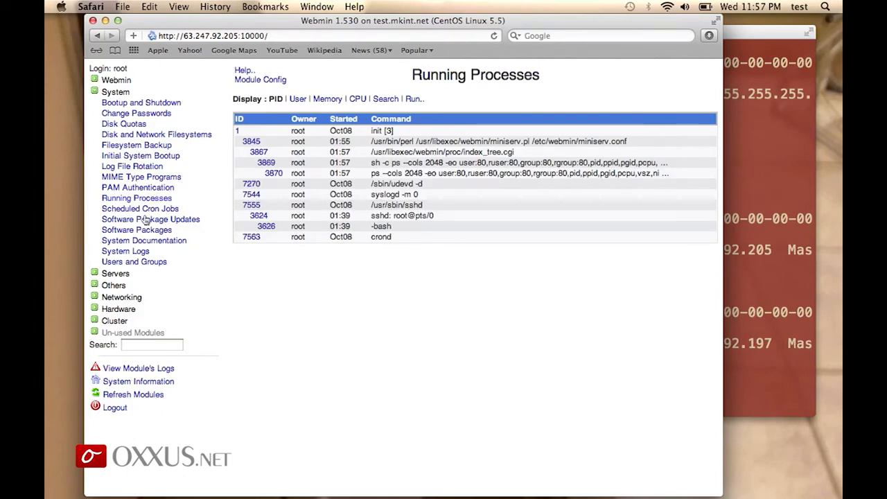
{"action": "left_click", "coordinate": [140, 209]}
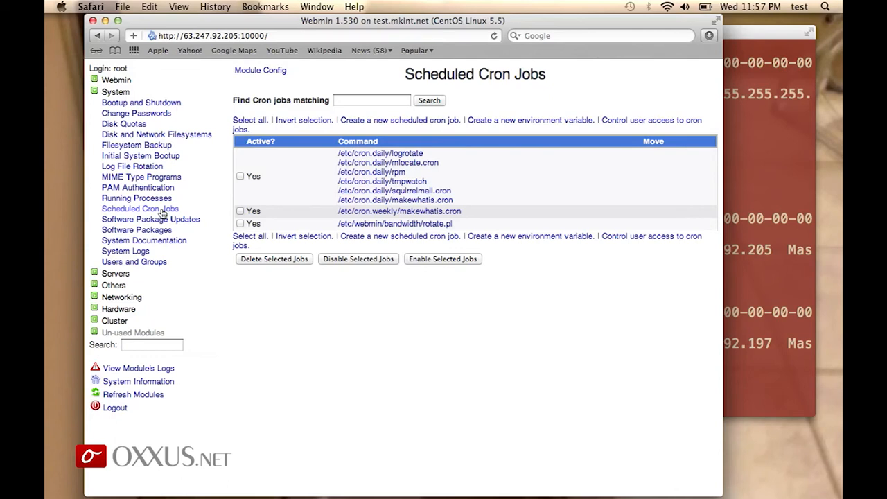
- Open Users and Groups to show the Local Users account table
{"action": "left_click", "coordinate": [134, 262]}
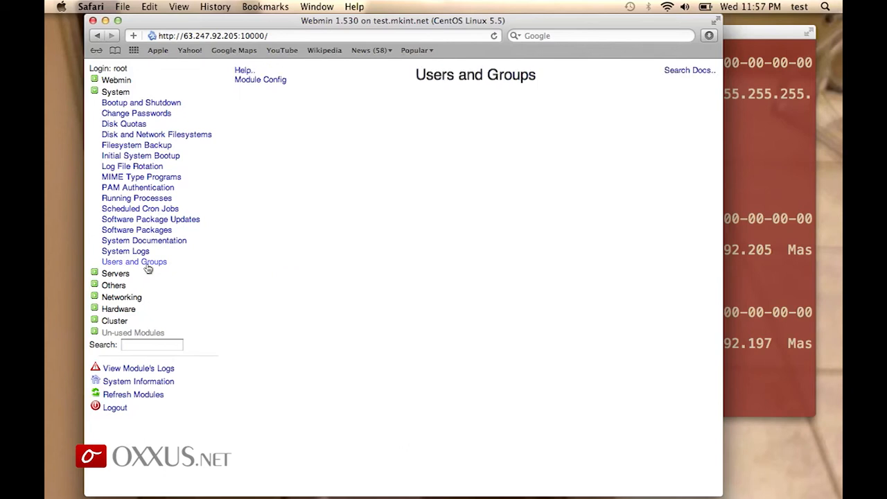
{"action": "left_click", "coordinate": [133, 261]}
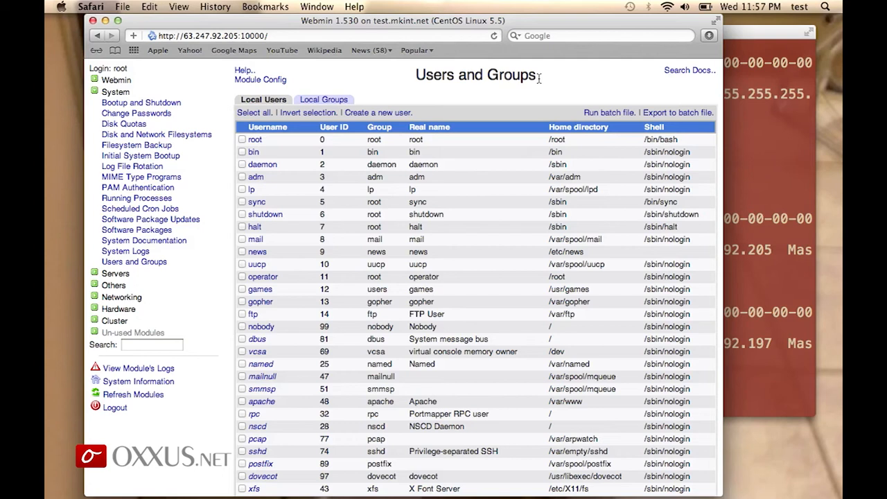
{"action": "mouse_move", "coordinate": [417, 113]}
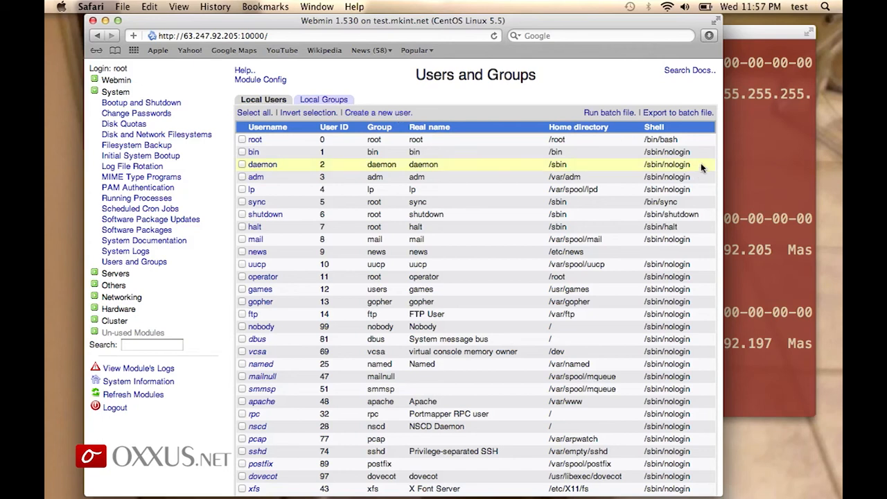
{"action": "mouse_move", "coordinate": [703, 154]}
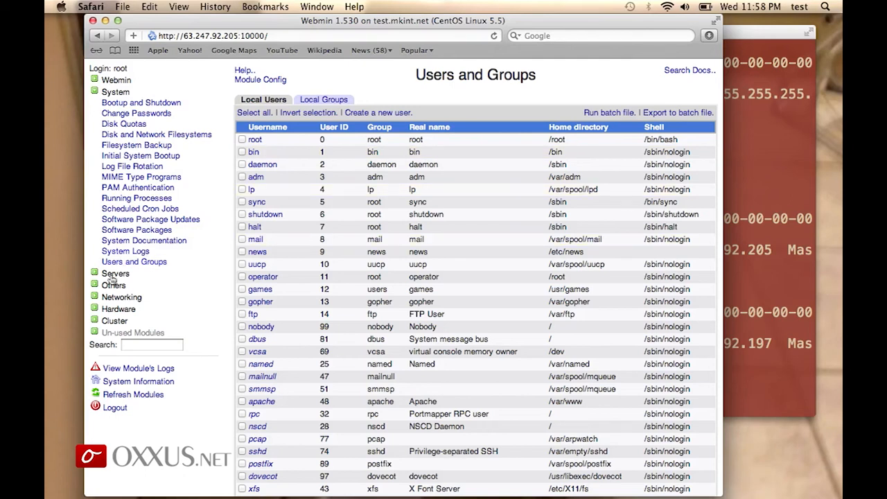
- Open Servers > Postfix Mail Server > Mail Aliases and scroll the alias table
{"action": "left_click", "coordinate": [116, 273]}
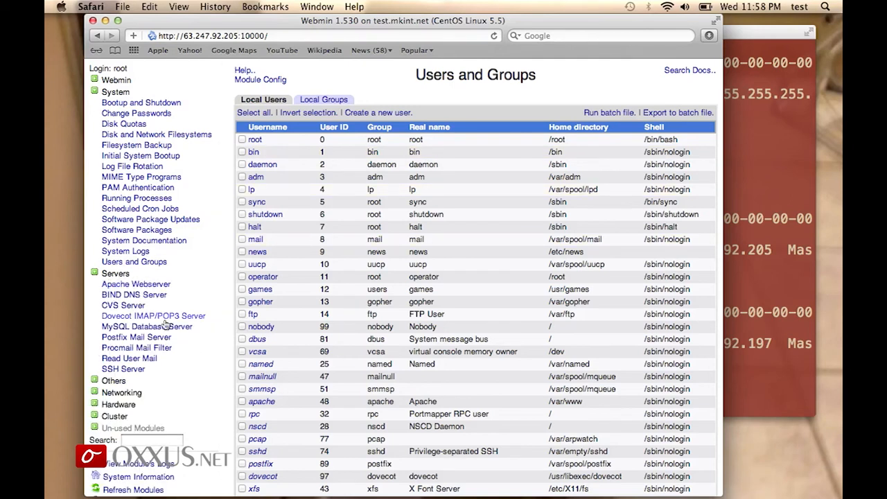
{"action": "mouse_move", "coordinate": [147, 285]}
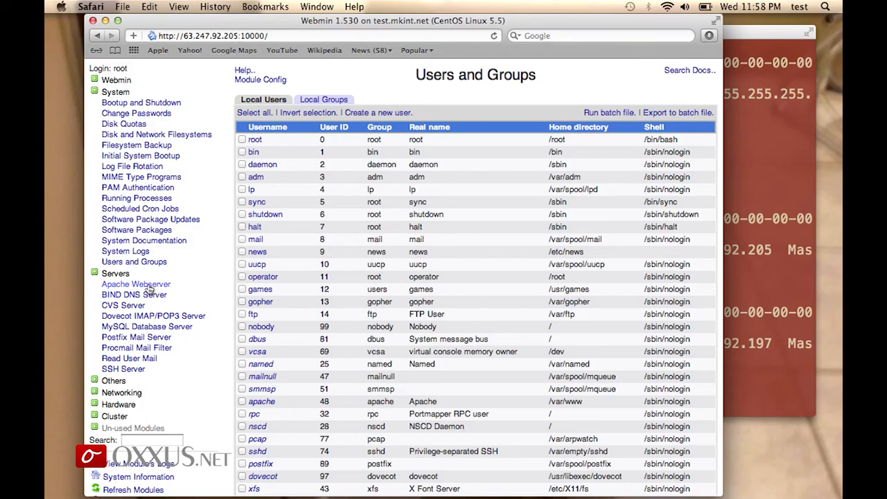
{"action": "mouse_move", "coordinate": [129, 353]}
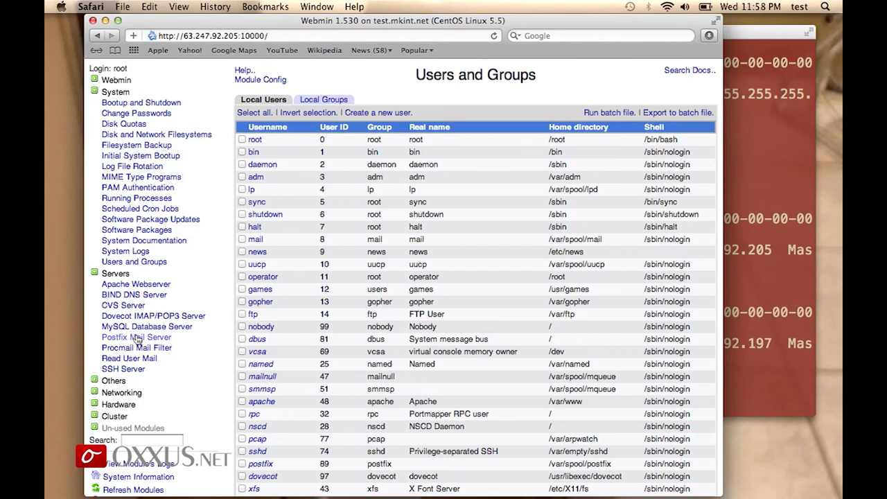
{"action": "left_click", "coordinate": [136, 337]}
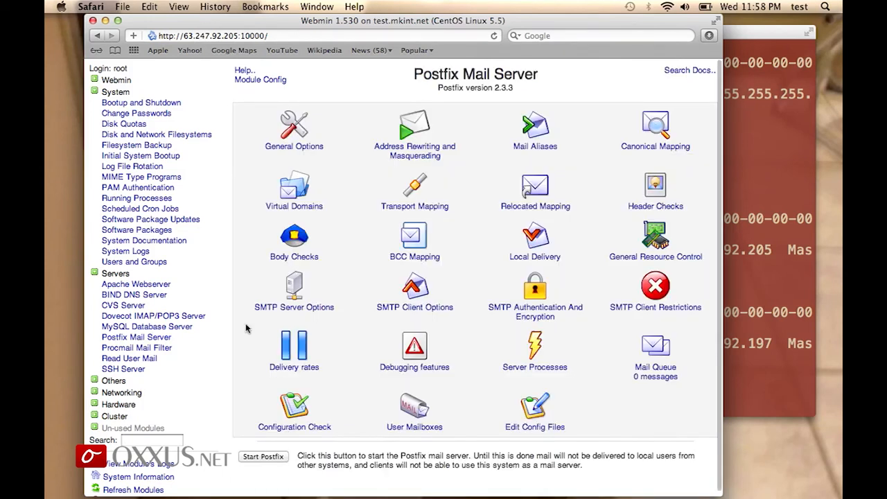
{"action": "mouse_move", "coordinate": [597, 321]}
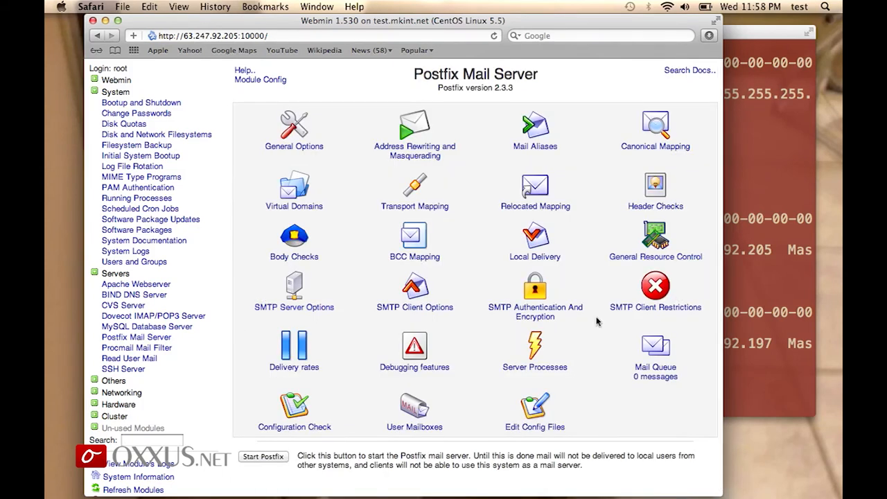
{"action": "mouse_move", "coordinate": [534, 146]}
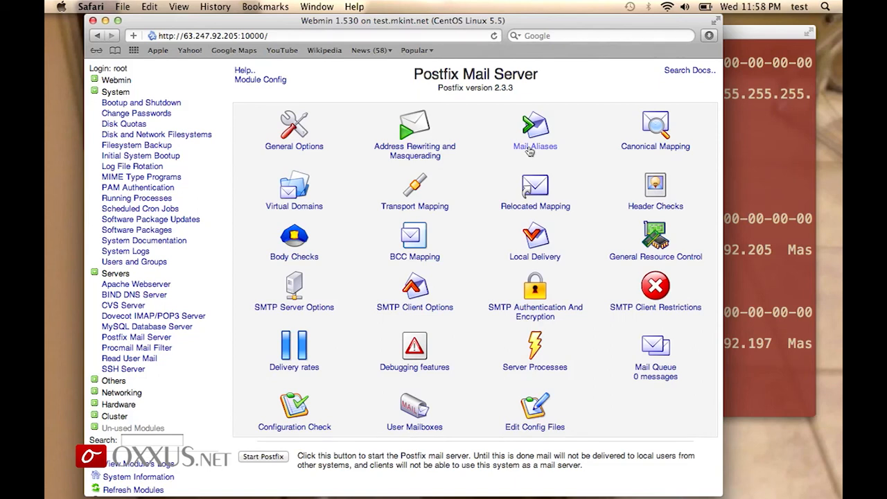
{"action": "left_click", "coordinate": [534, 128]}
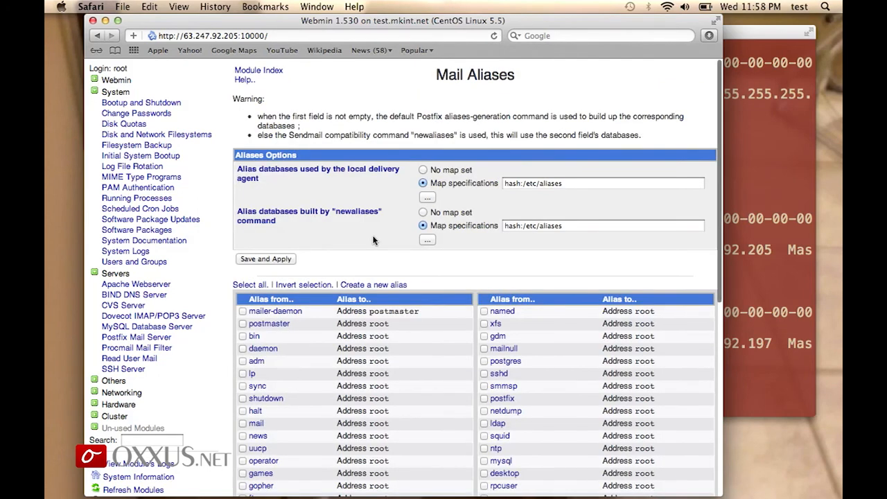
{"action": "scroll", "scroll_direction": "down", "scroll_amount": 3}
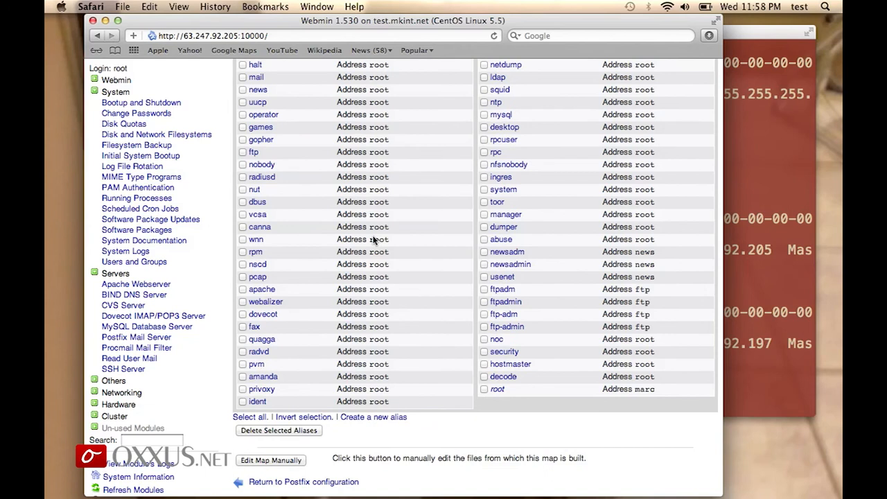
{"action": "scroll", "scroll_direction": "up", "scroll_amount": 3}
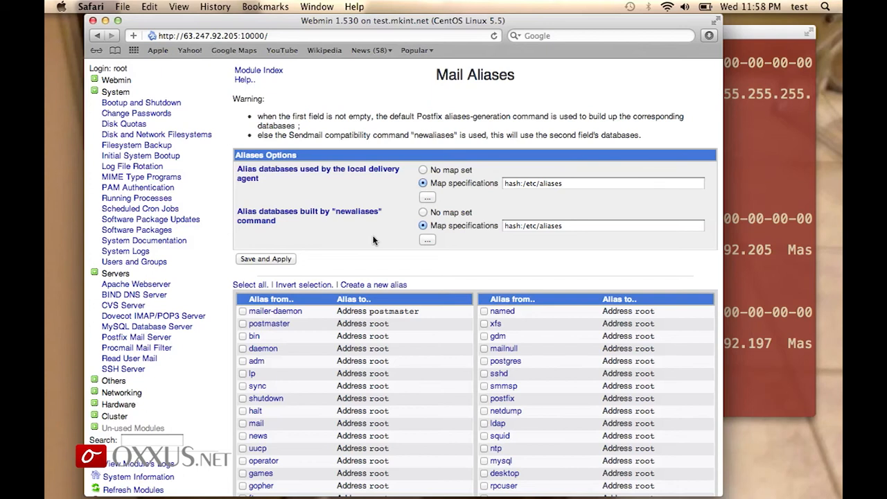
{"action": "mouse_move", "coordinate": [373, 285]}
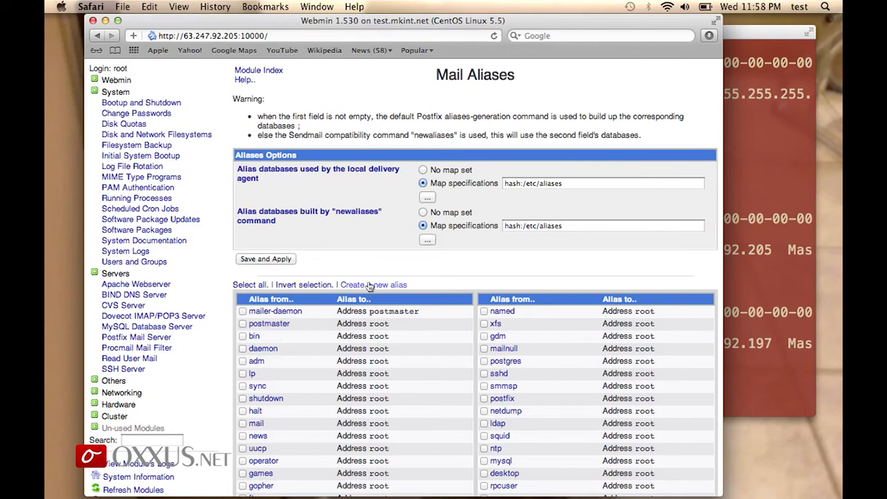
- Briefly open the Create Alias form, then go to Networking > Bandwidth Monitoring
{"action": "left_click", "coordinate": [372, 284]}
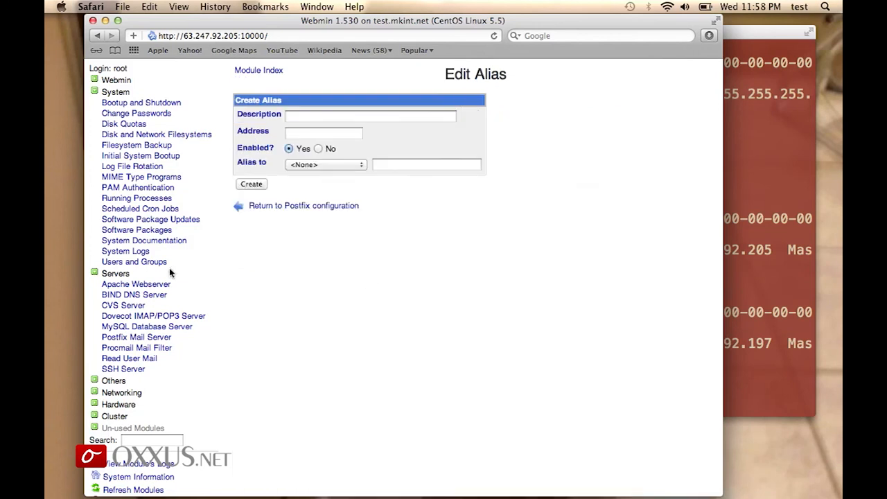
{"action": "mouse_move", "coordinate": [127, 393]}
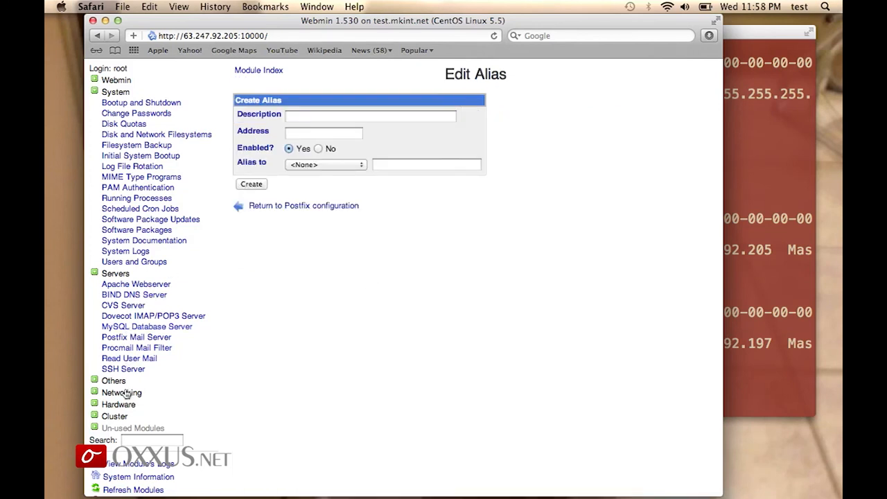
{"action": "left_click", "coordinate": [121, 392]}
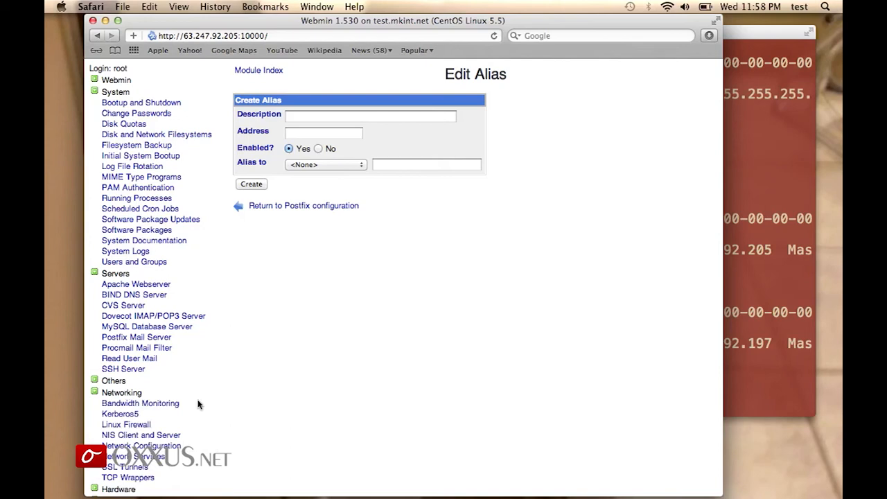
{"action": "scroll", "scroll_direction": "down", "scroll_amount": 3}
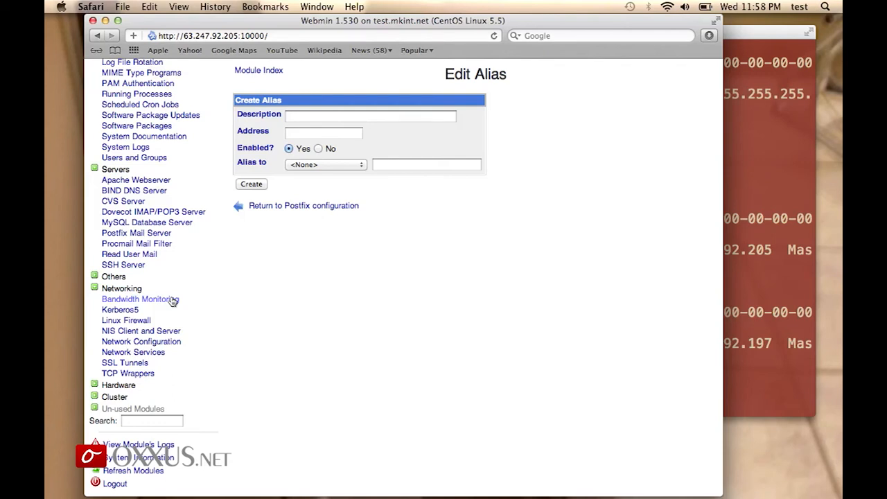
{"action": "left_click", "coordinate": [140, 299]}
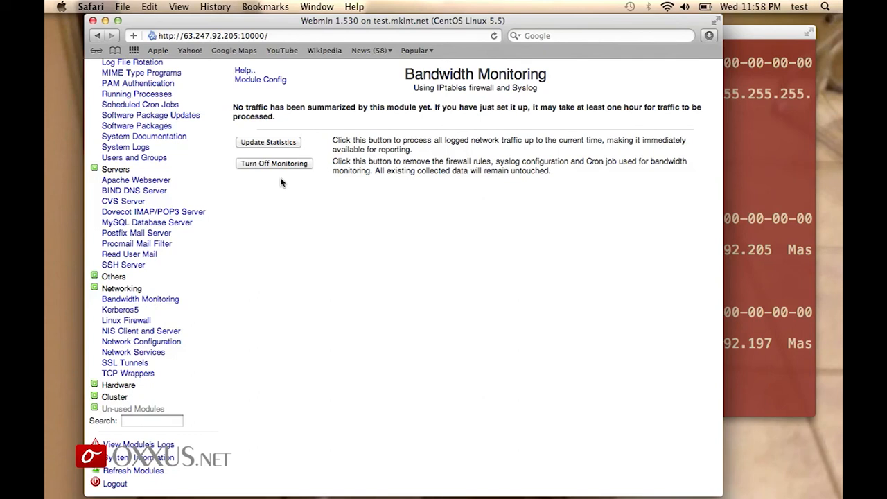
{"action": "mouse_move", "coordinate": [269, 172]}
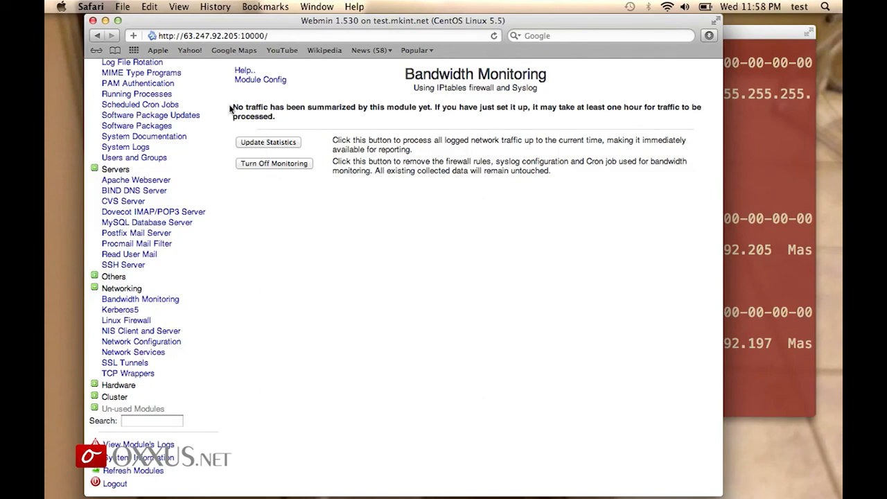
{"action": "mouse_move", "coordinate": [126, 321]}
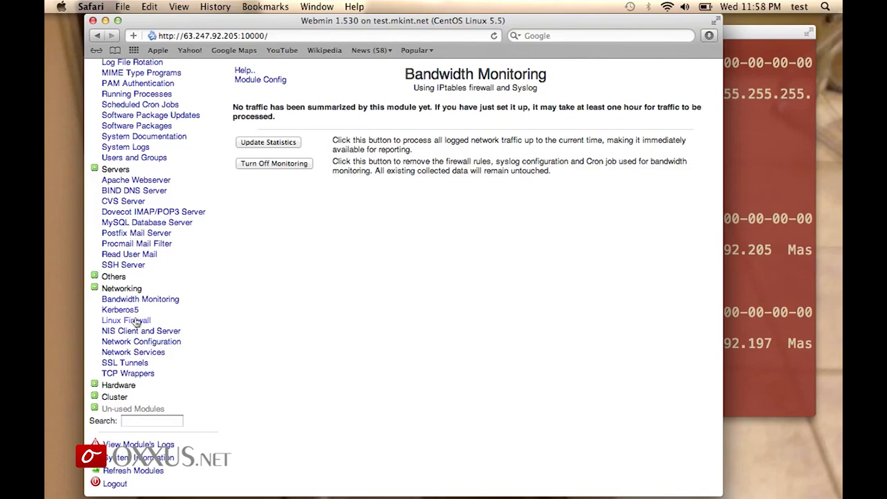
- Open Linux Firewall to view the INPUT, FORWARD and OUTPUT chain rules
{"action": "left_click", "coordinate": [126, 320]}
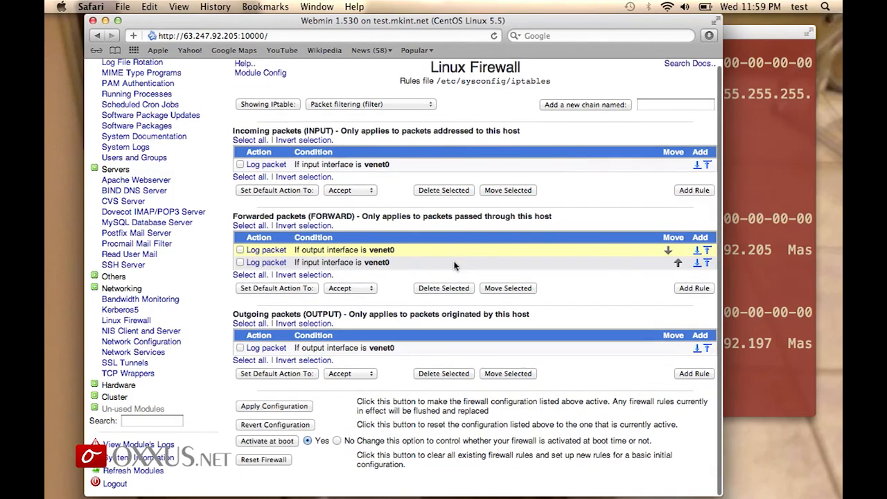
{"action": "scroll", "scroll_direction": "up", "scroll_amount": 3}
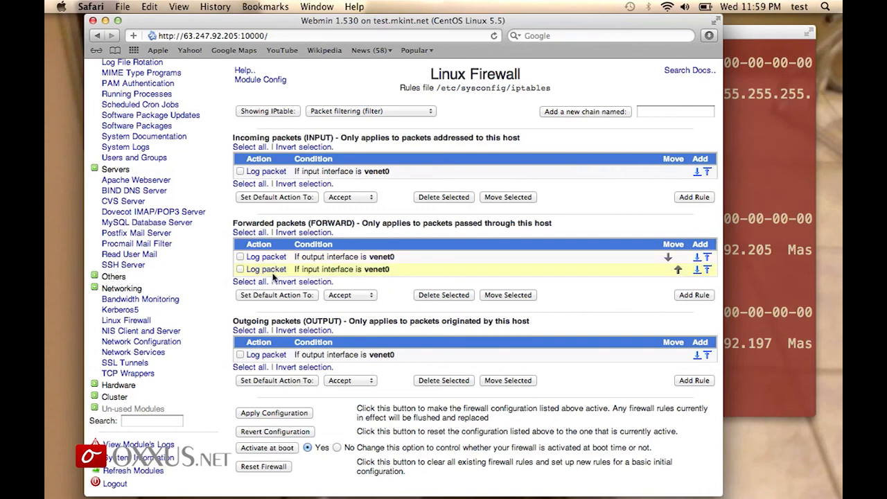
{"action": "mouse_move", "coordinate": [184, 311]}
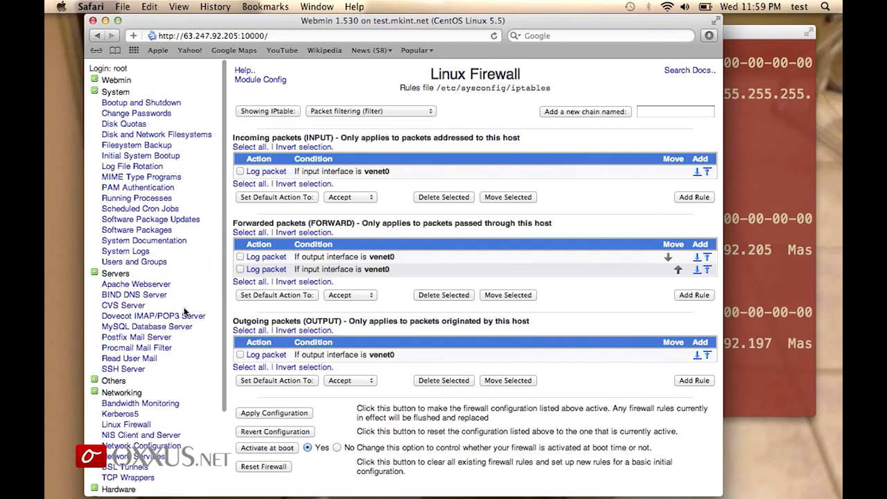
- Expand the Others category in the sidebar and scroll through its tools
{"action": "scroll", "scroll_direction": "down", "scroll_amount": 3}
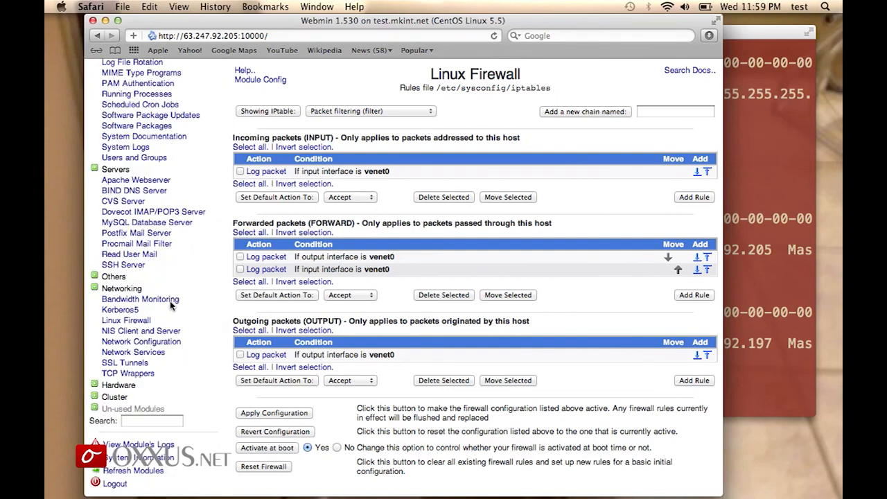
{"action": "left_click", "coordinate": [113, 276]}
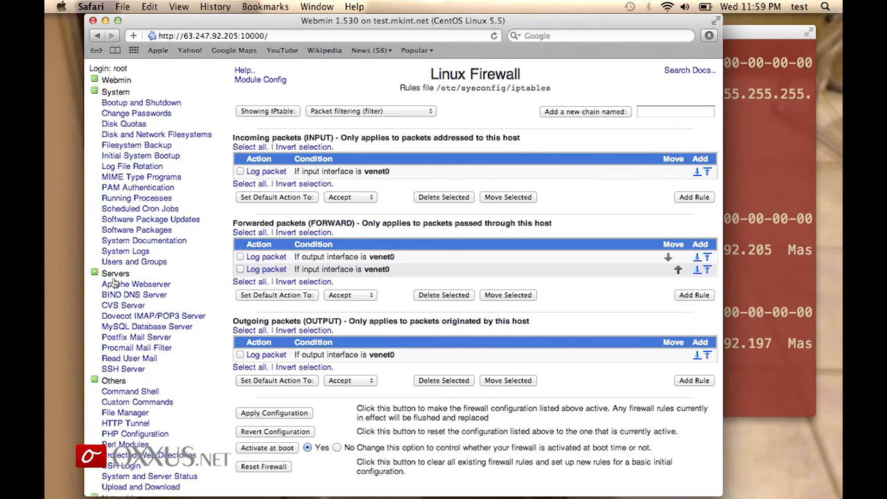
{"action": "mouse_move", "coordinate": [164, 99]}
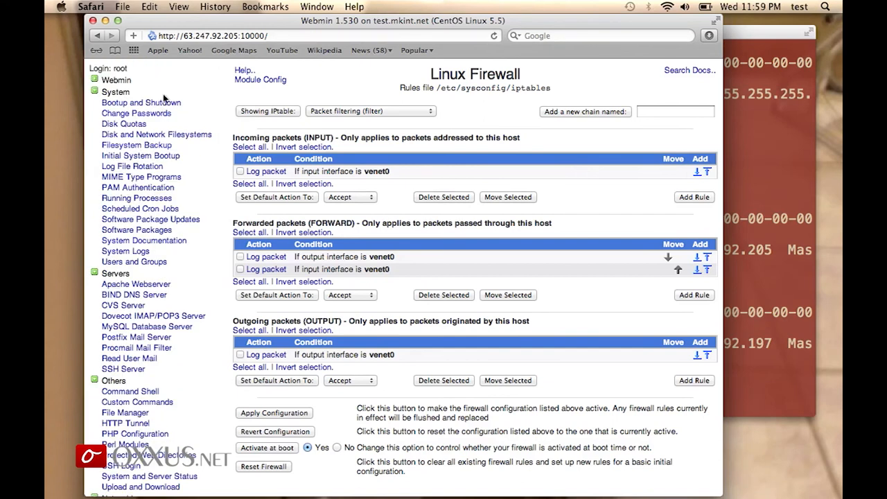
{"action": "scroll", "scroll_direction": "down", "scroll_amount": 3}
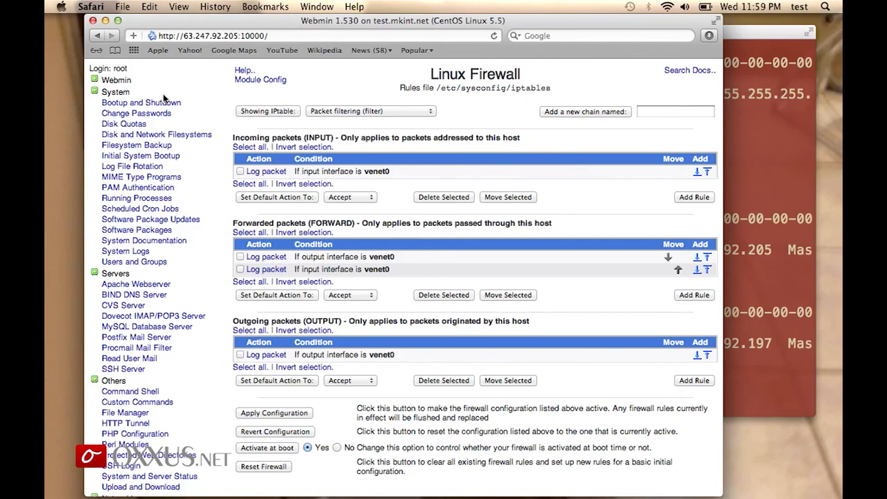
{"action": "scroll", "scroll_direction": "down", "scroll_amount": 3}
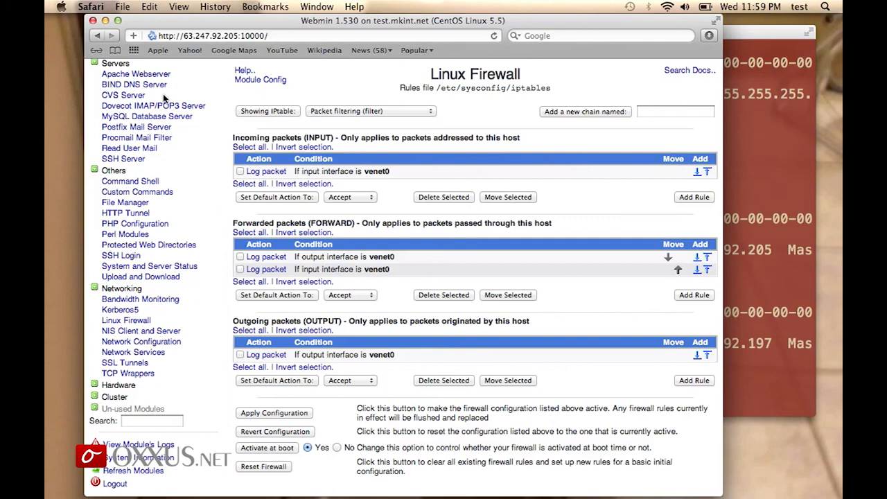